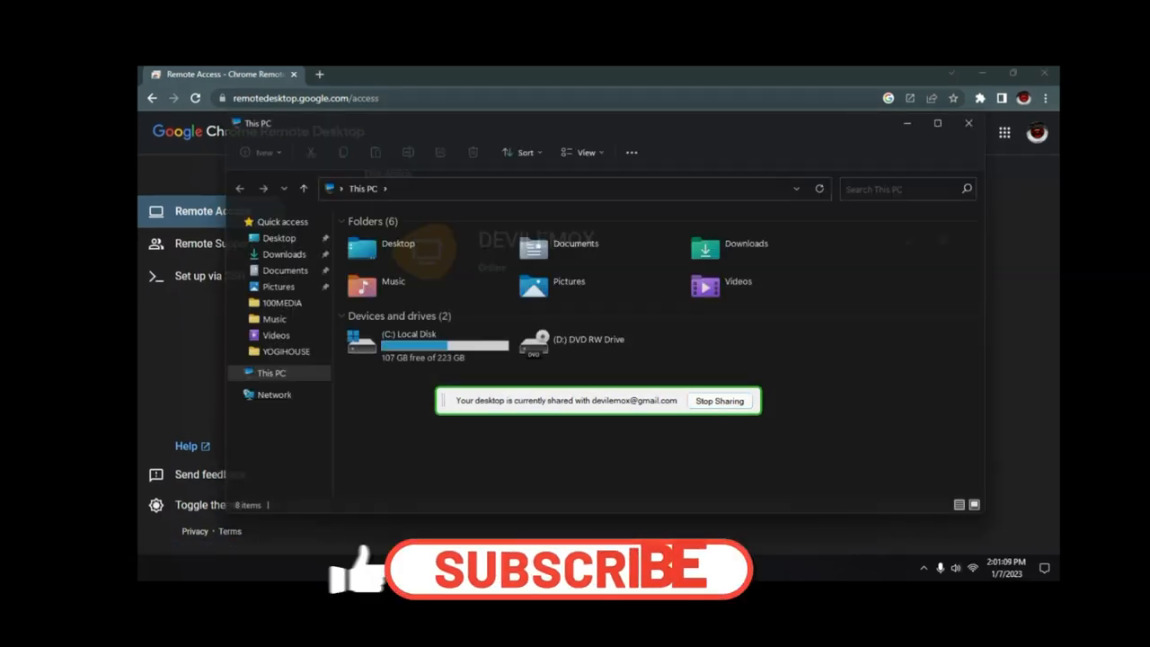
Step: Open the C: Local Disk, then reach the Chrome Web Store via the extensions side panel
click(422, 346)
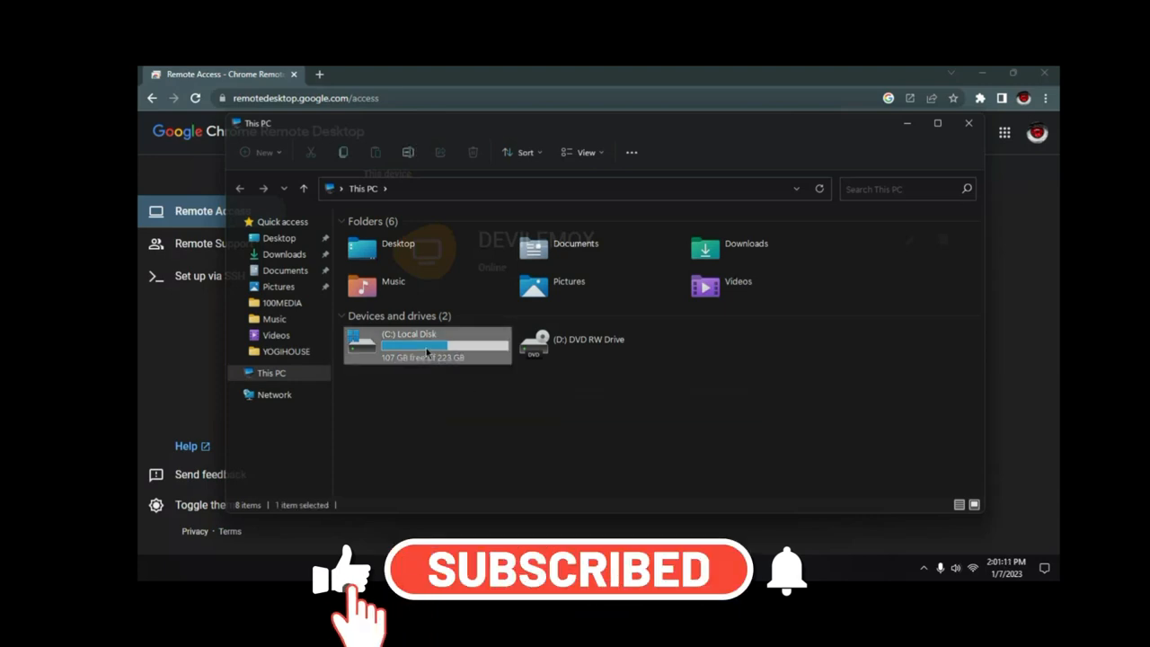
double_click(425, 345)
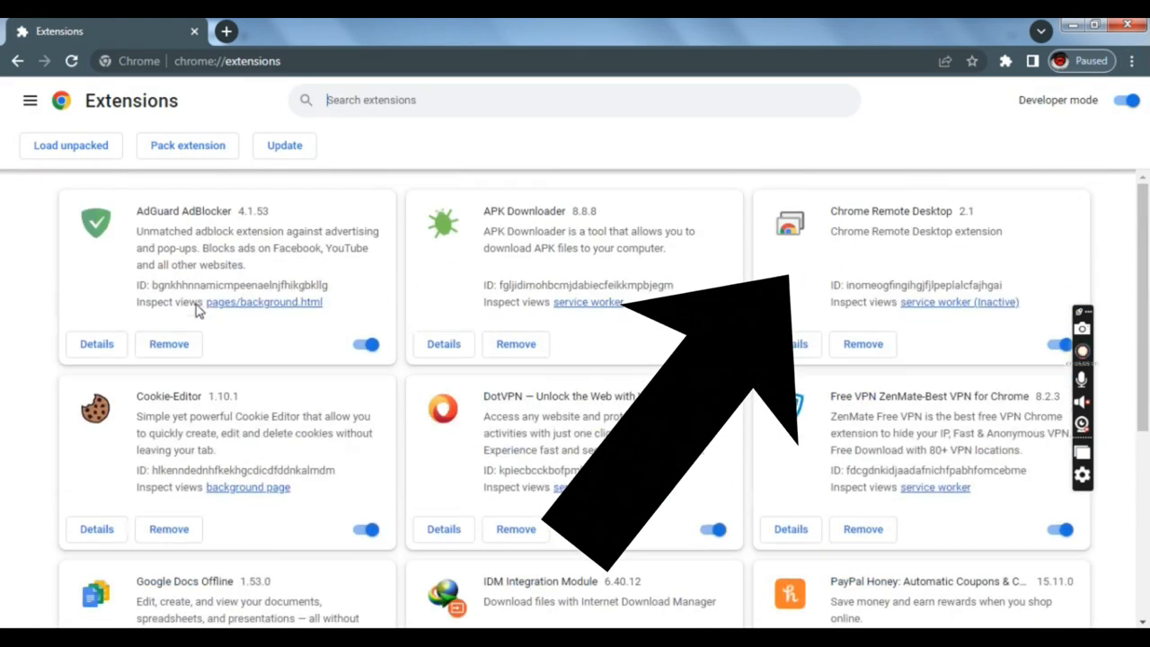
click(30, 101)
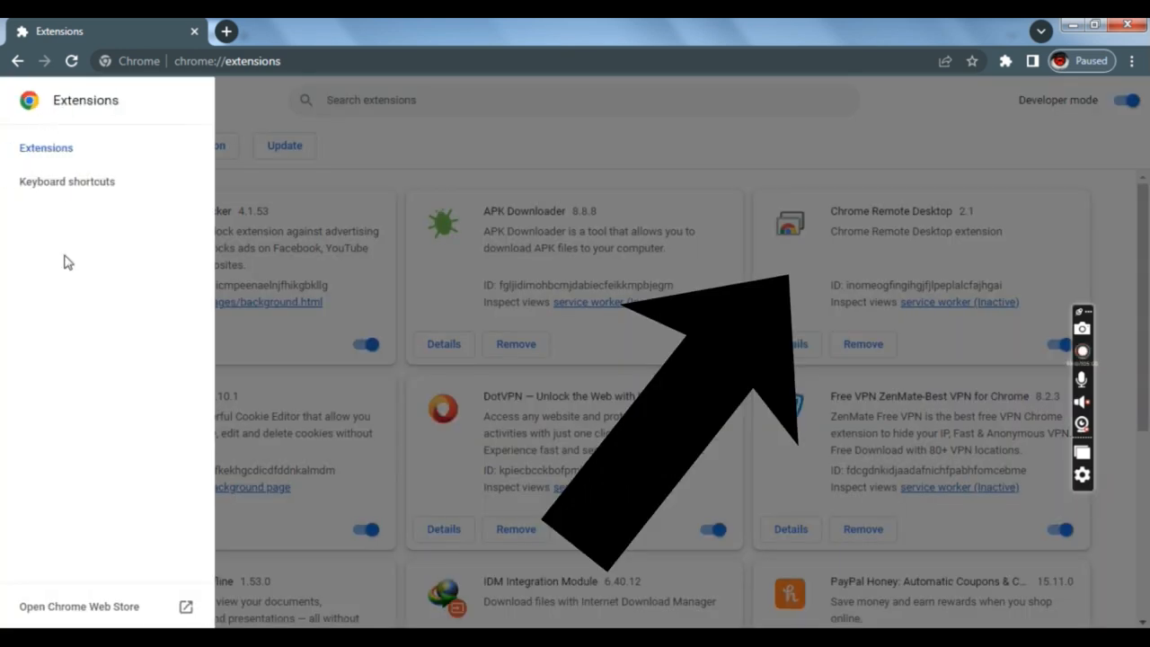
click(77, 606)
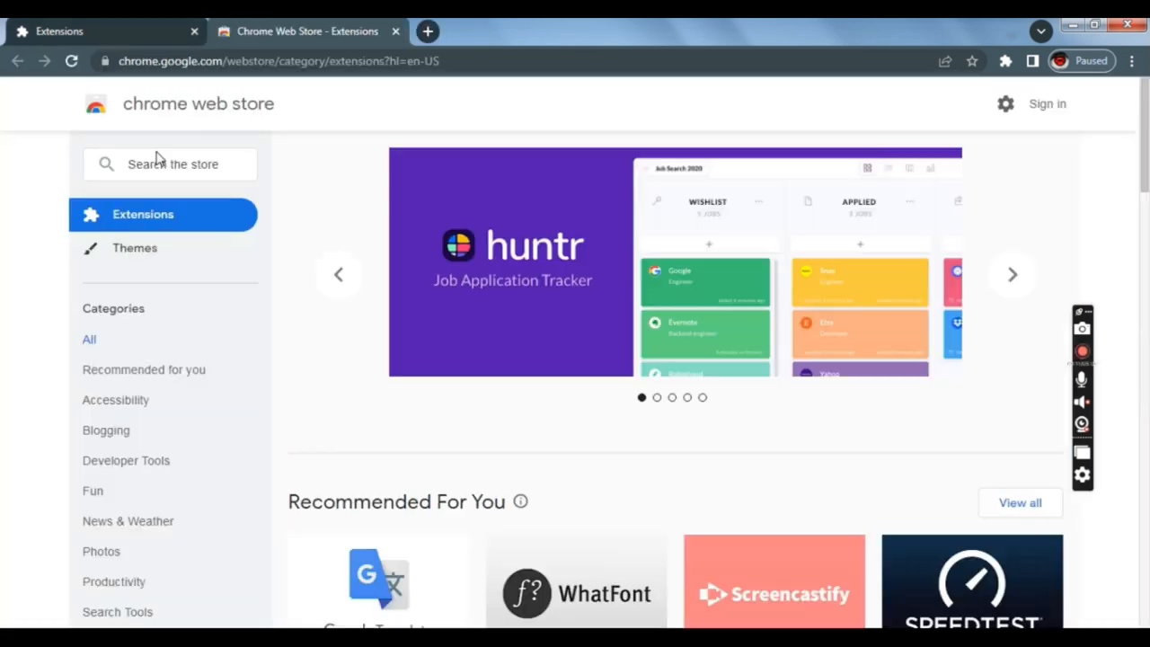
Step: Search the store for 'chrome remo' and open the installed Chrome Remote Desktop extension
text(chrome remote d...)
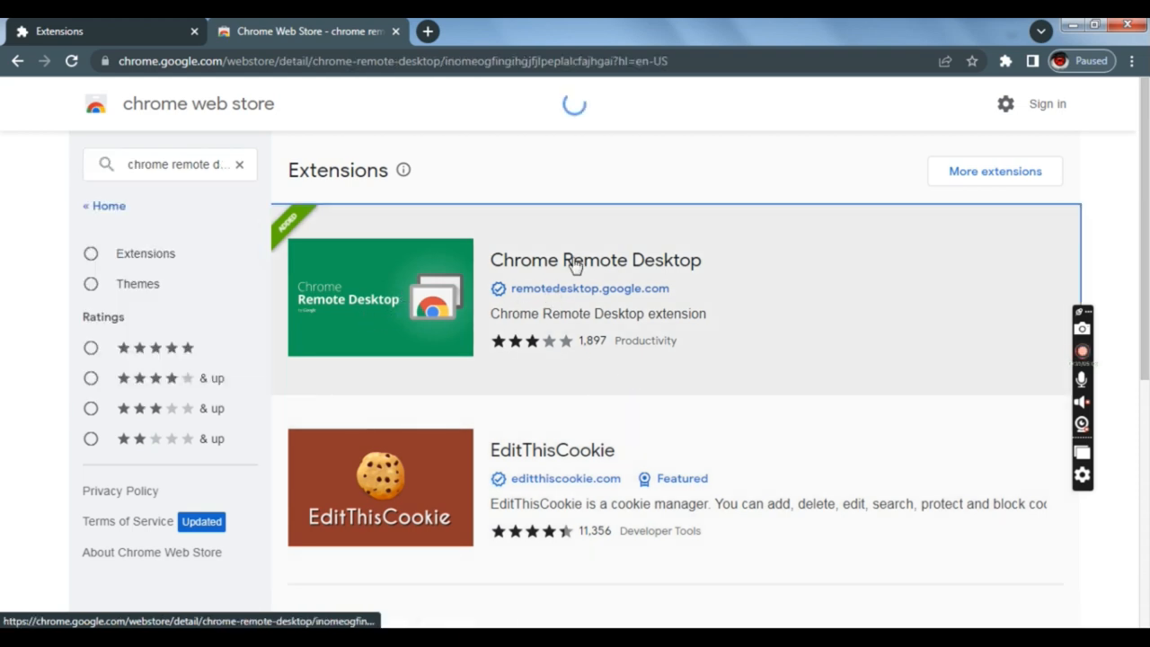
click(576, 259)
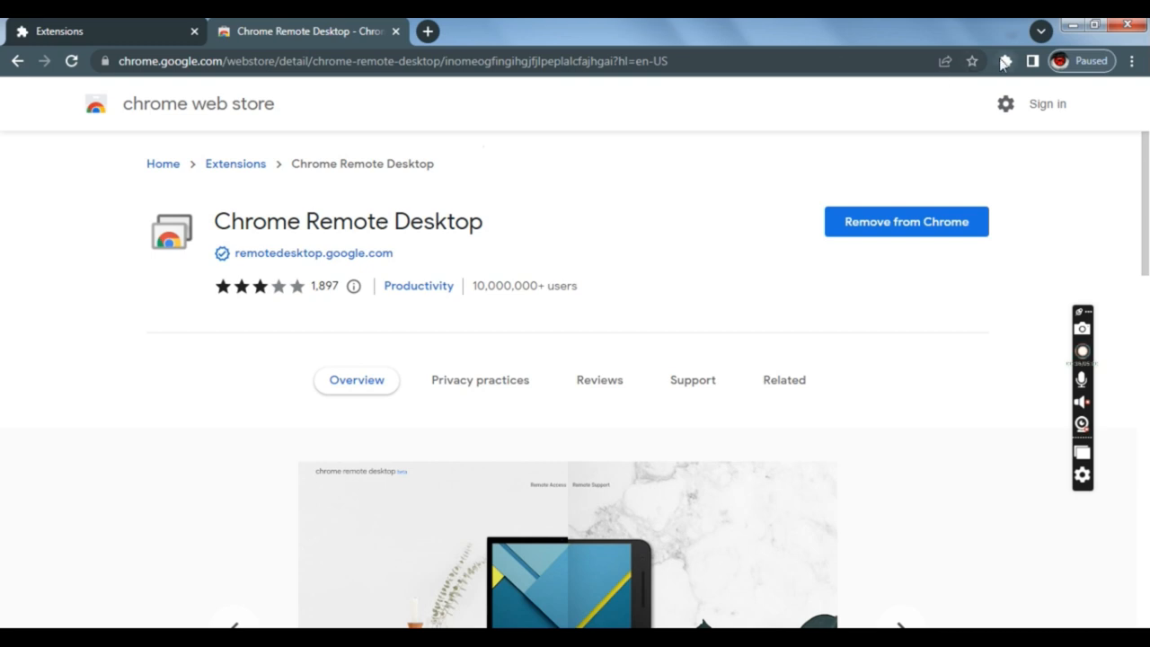
click(1004, 60)
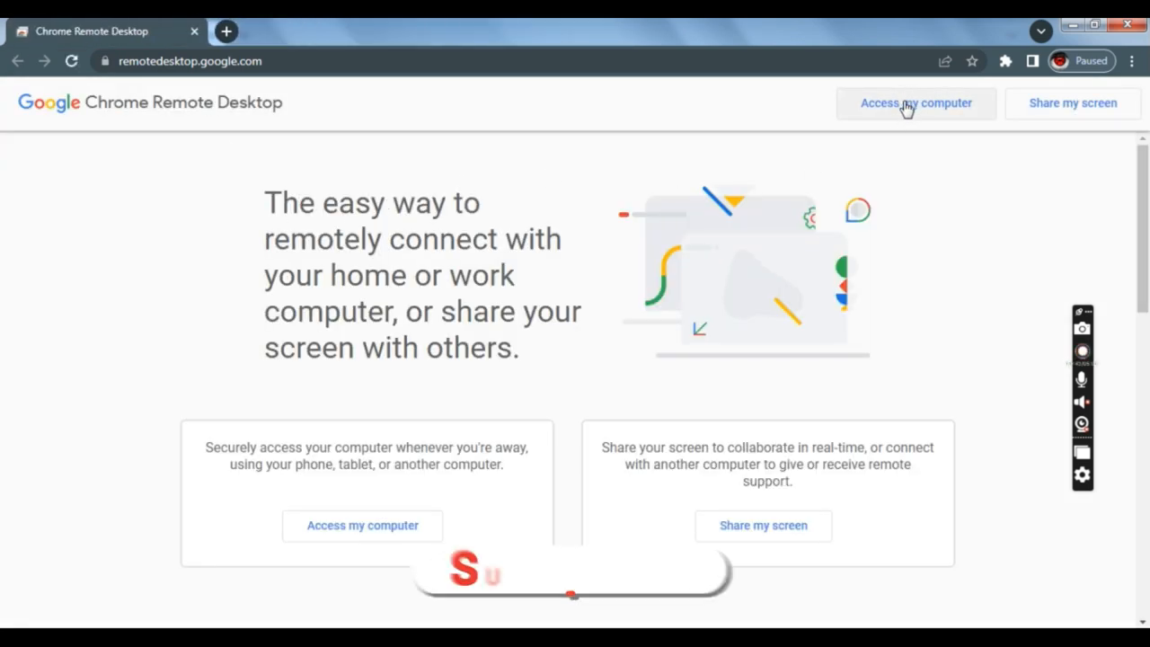
Step: Choose 'Access my computer' and accept the terms to download the remote access host
click(915, 102)
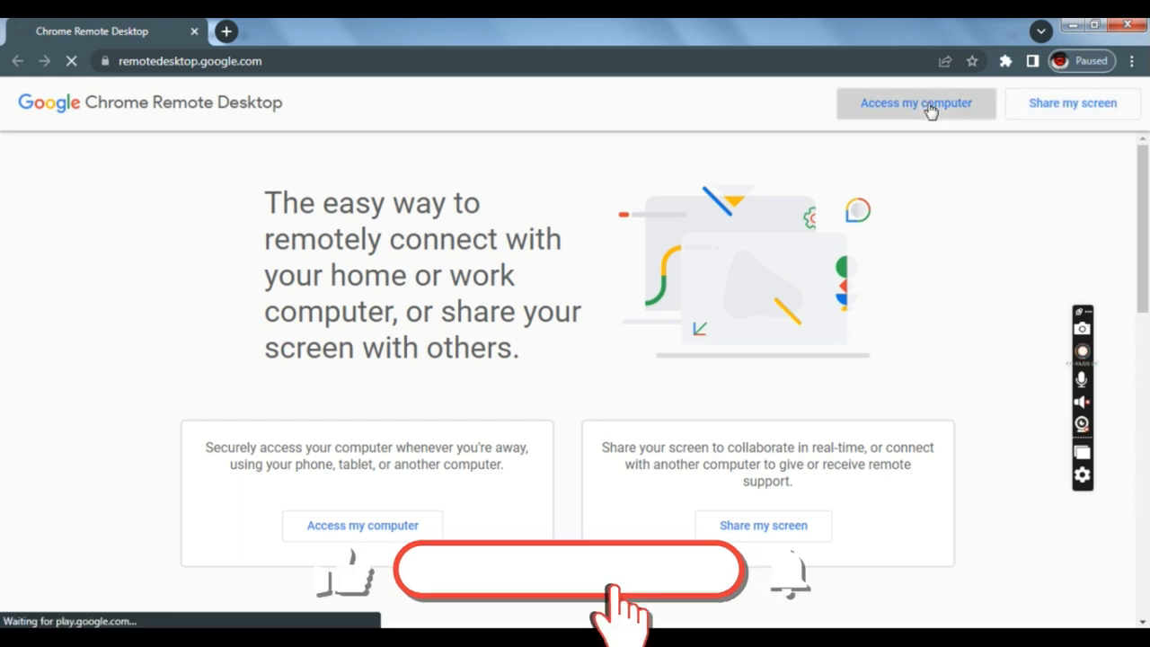
click(915, 102)
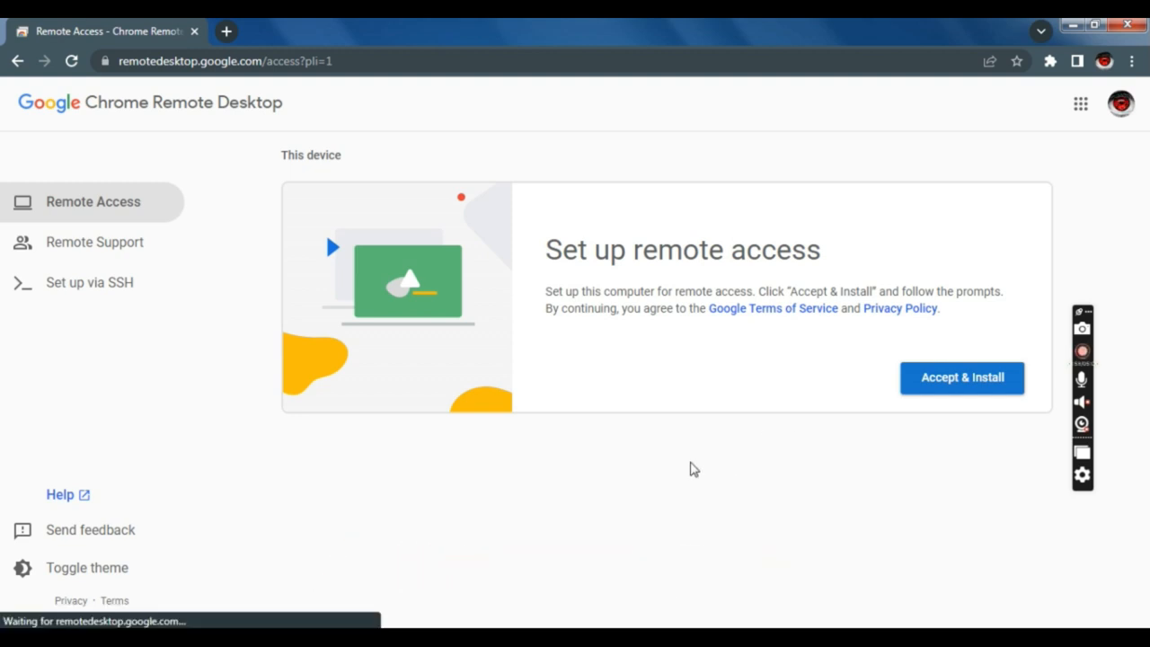
click(961, 378)
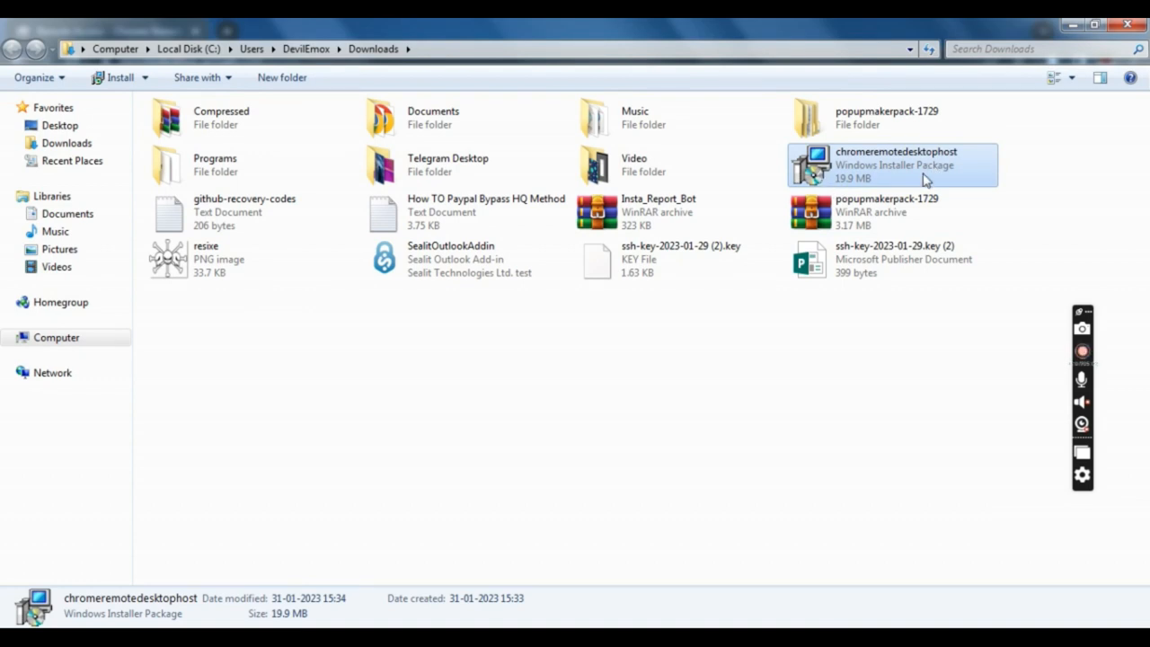
Step: Run chromeremotedesktophost.msi from Downloads and allow it past the security warning
double_click(890, 159)
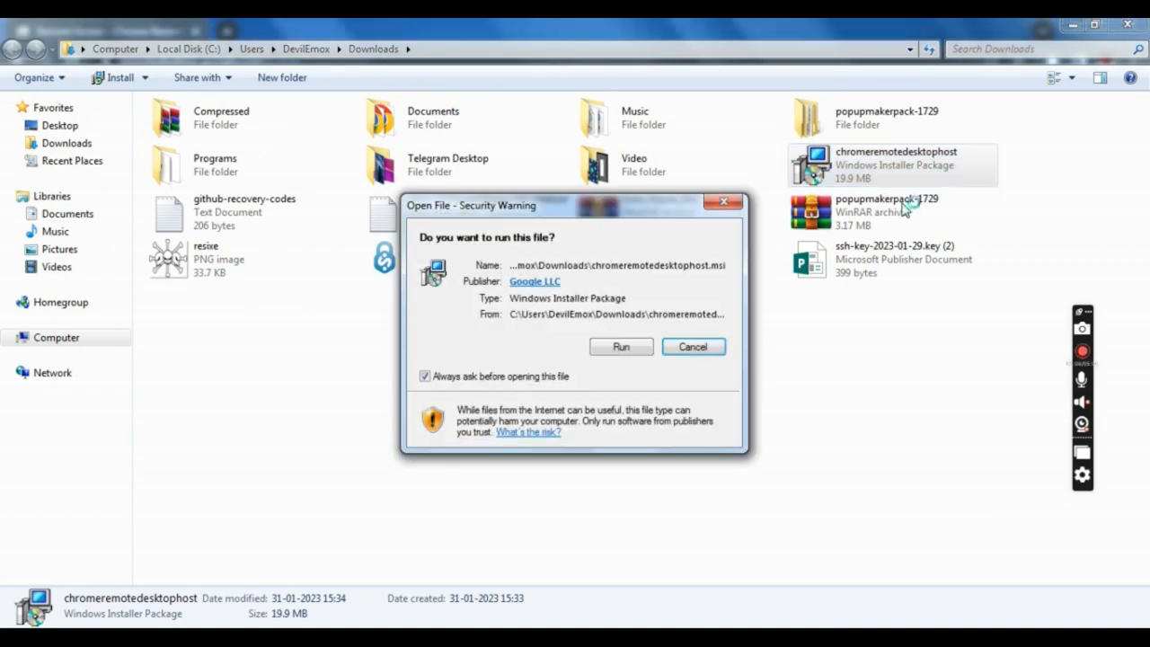
click(620, 346)
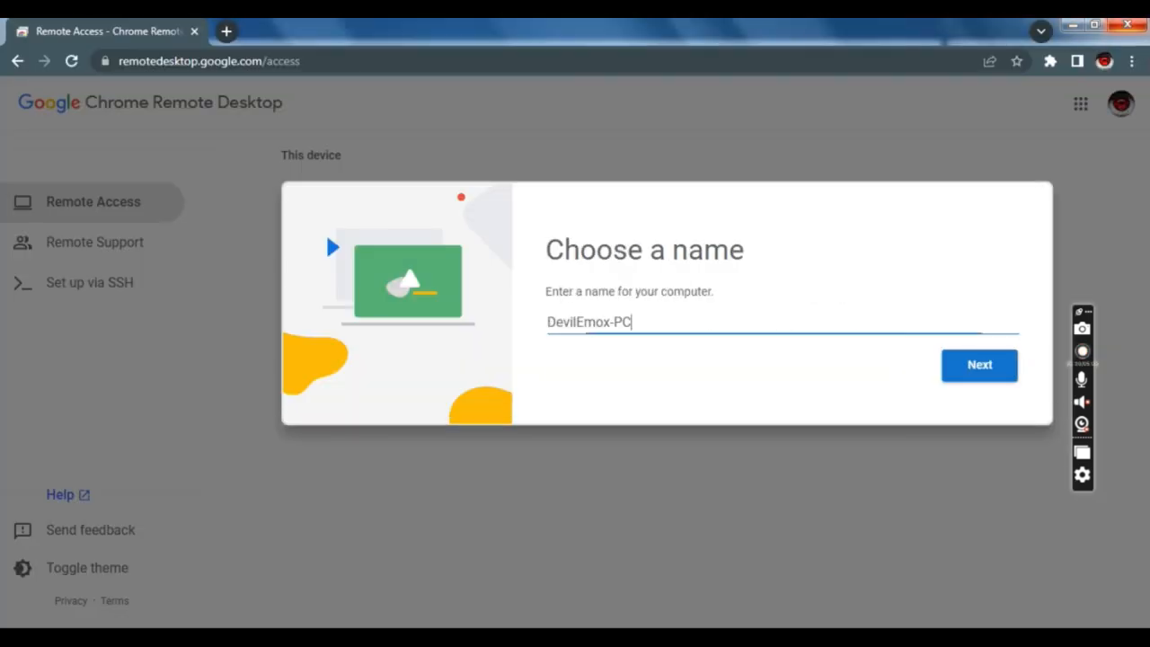
mouse_move(680, 289)
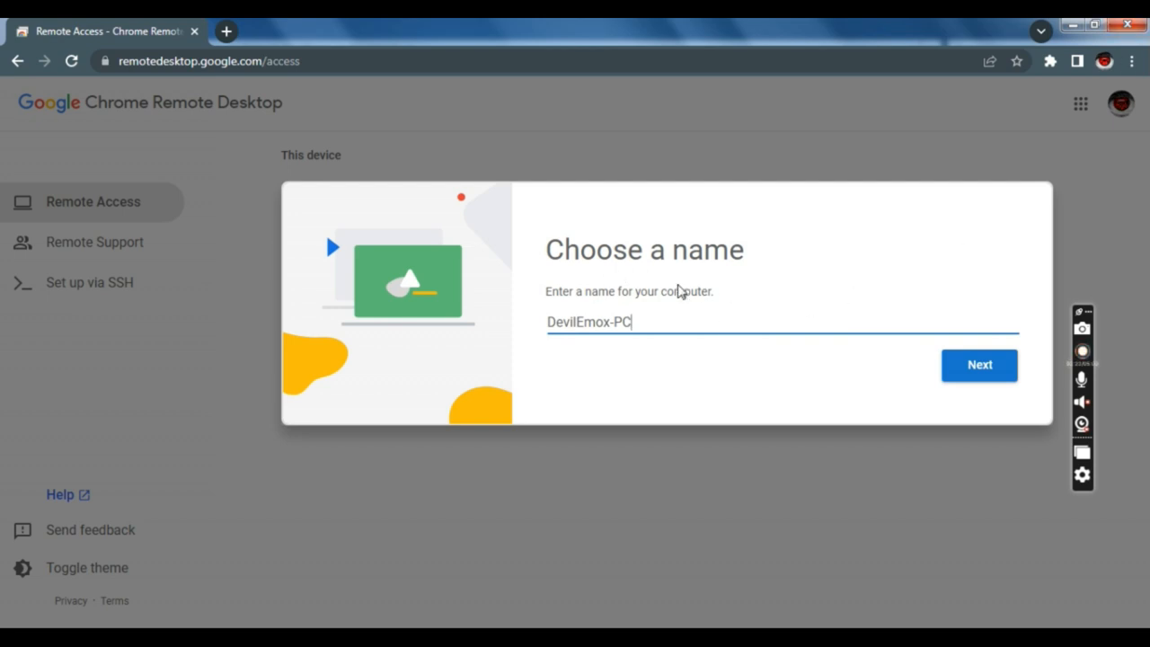
click(978, 365)
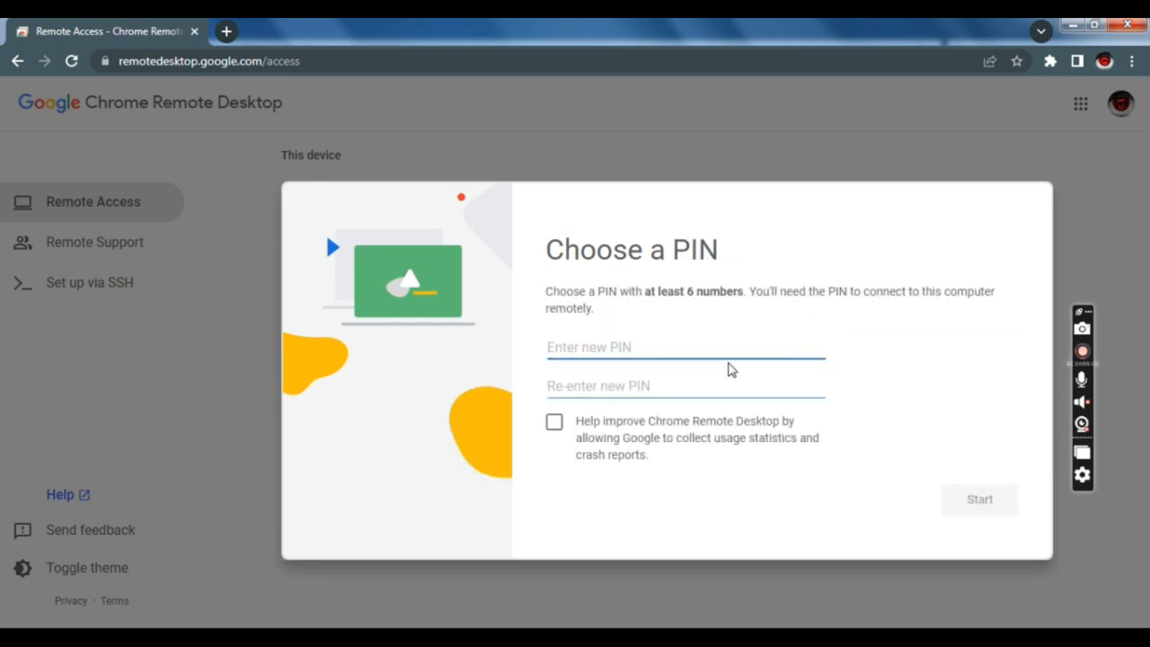
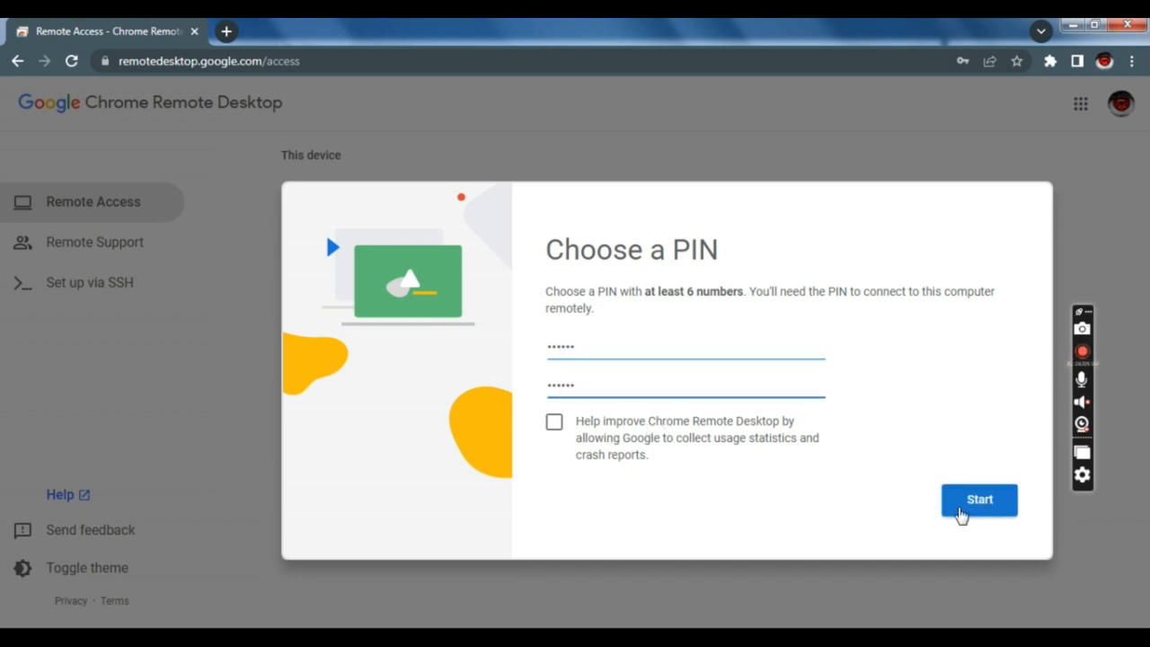
click(978, 499)
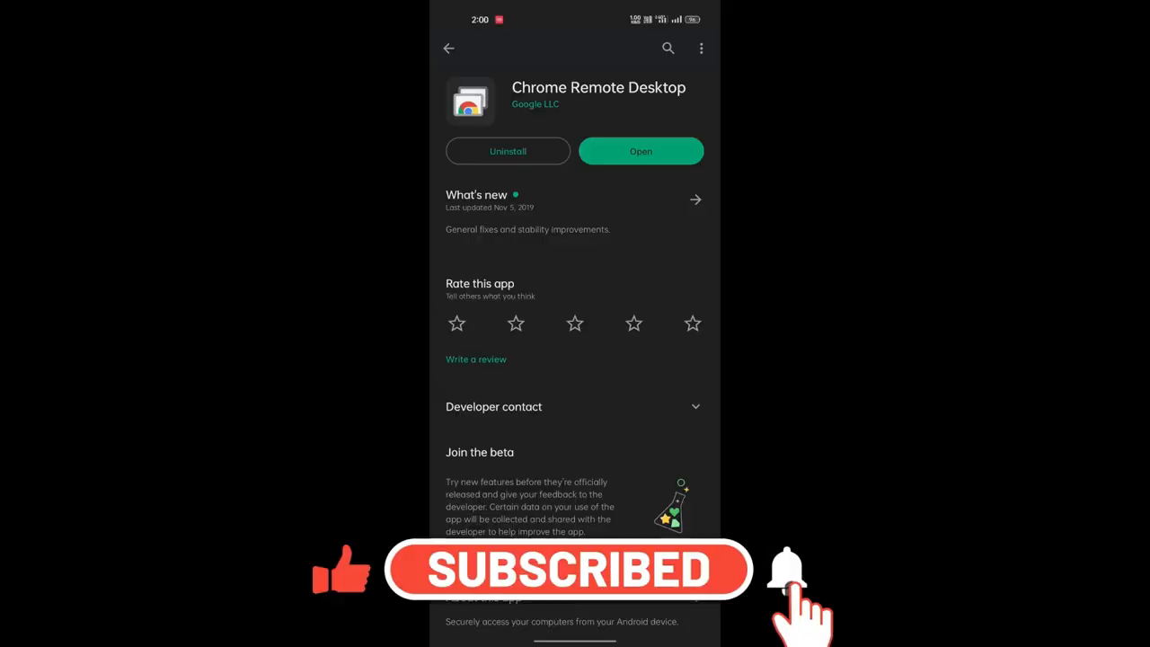
Step: Open the Chrome Remote Desktop app from its Play Store page on the phone
click(789, 580)
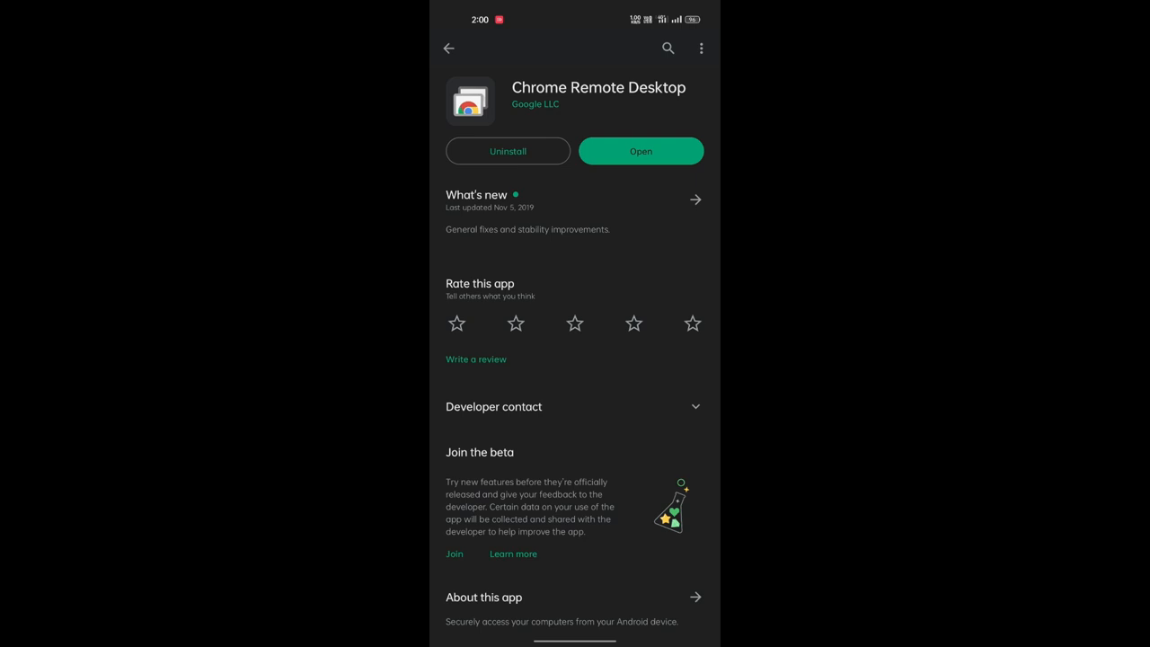
click(640, 151)
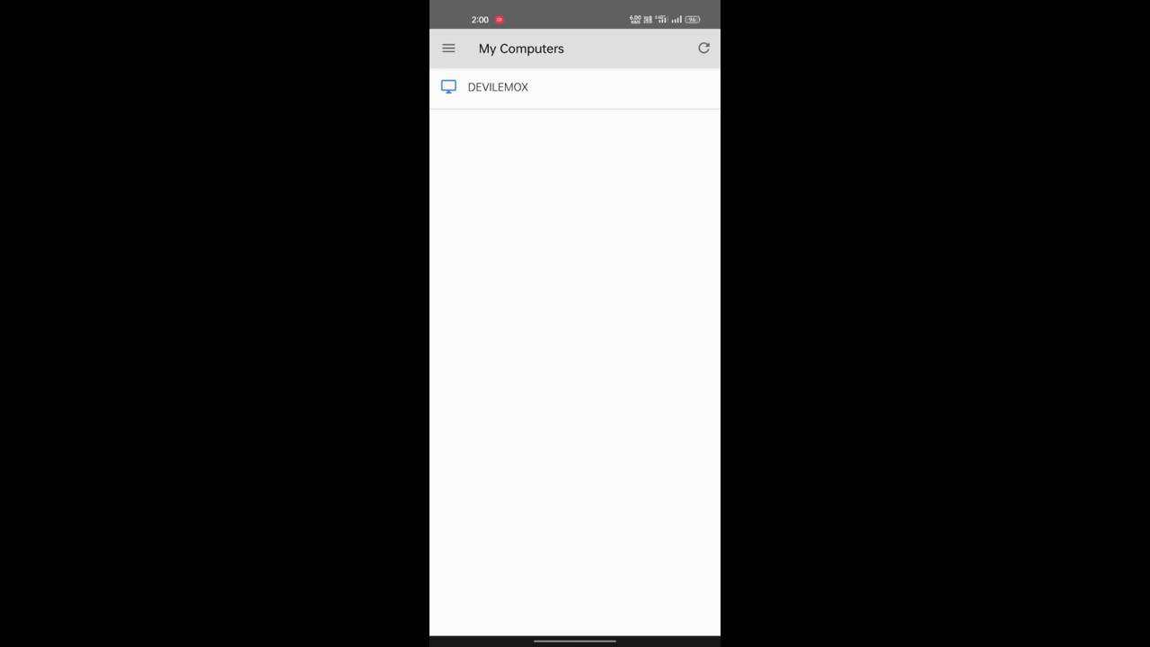
Step: Select the PC under My Computers and submit its PIN to connect
click(497, 87)
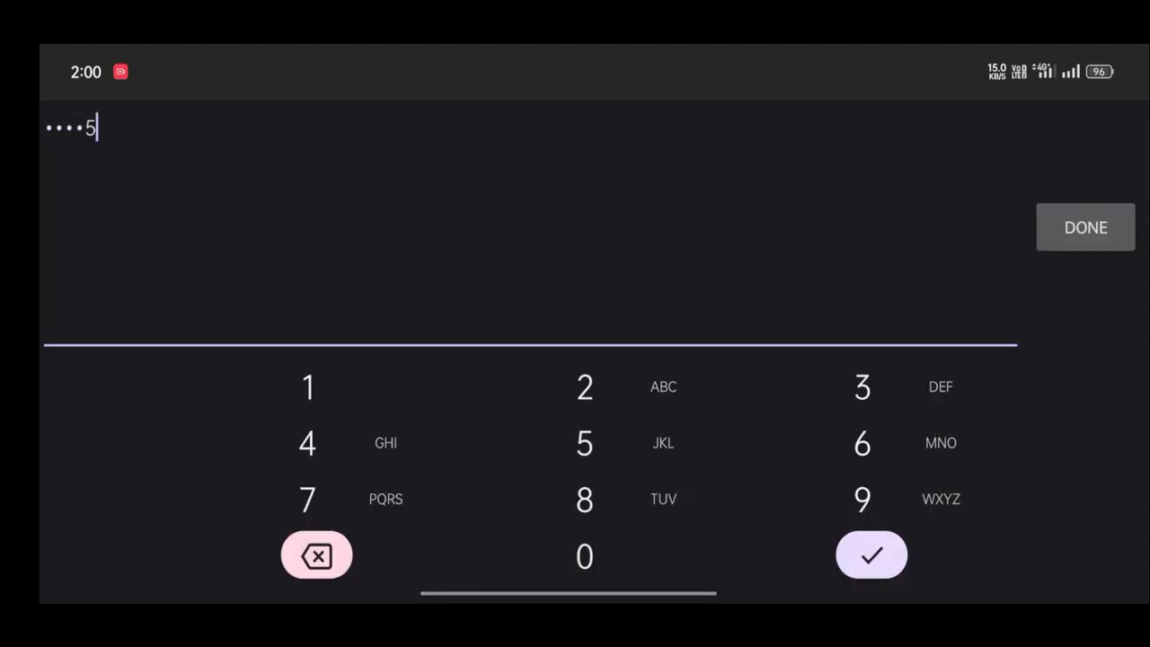
click(871, 554)
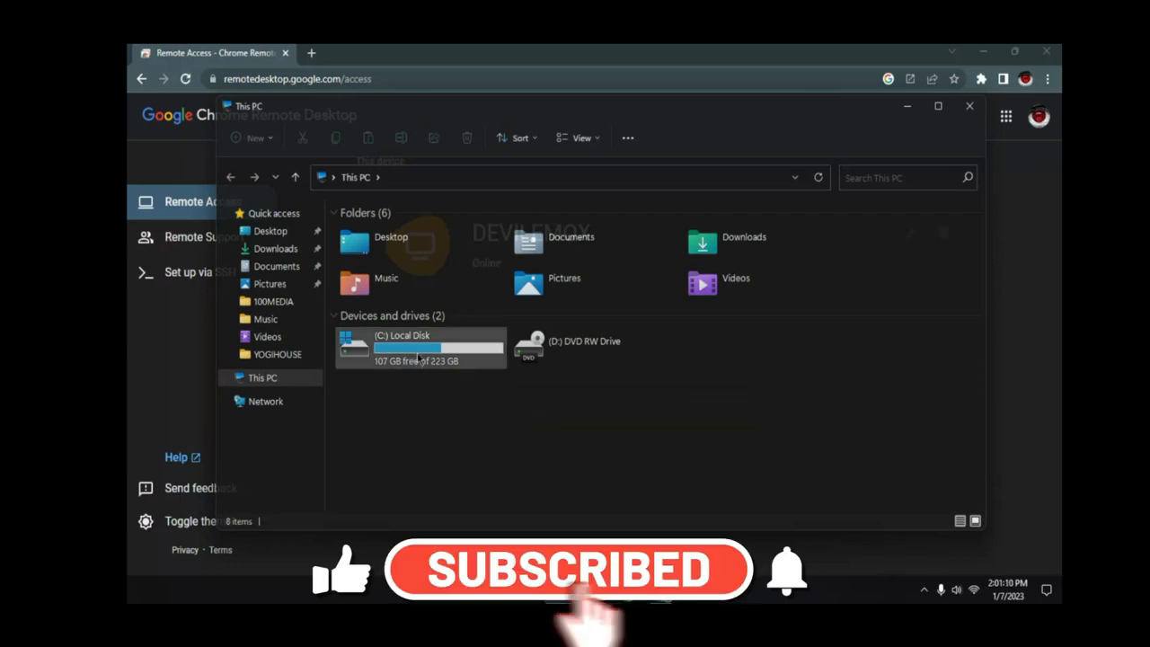
Step: Open (C:) Local Disk in the remote This PC window
double_click(409, 348)
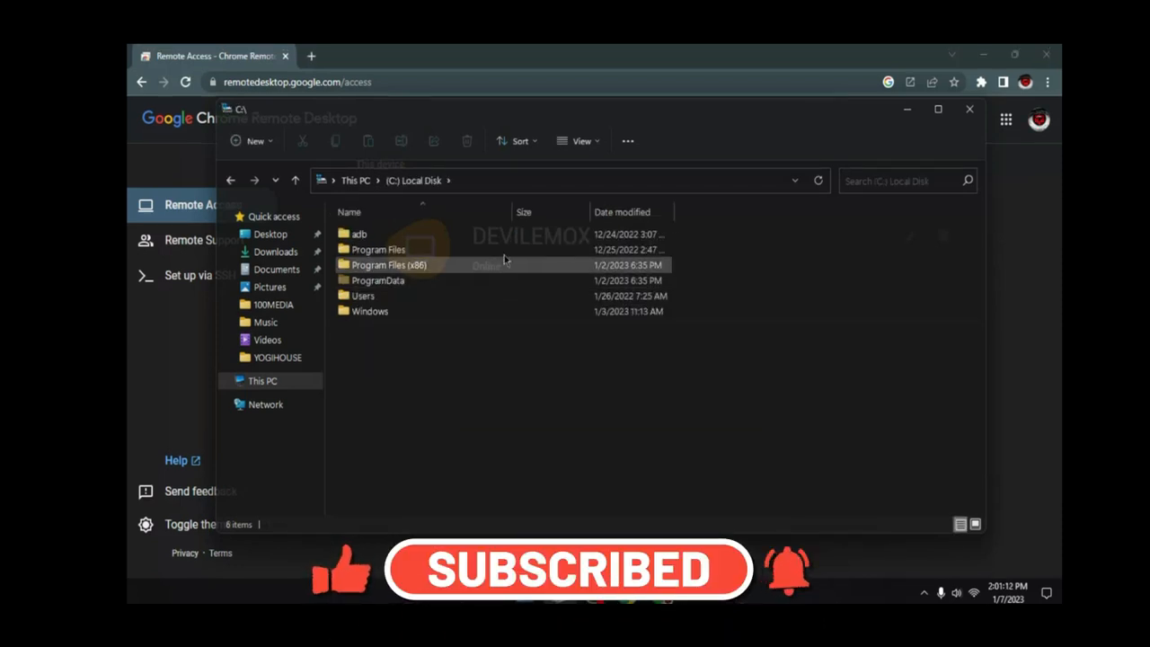